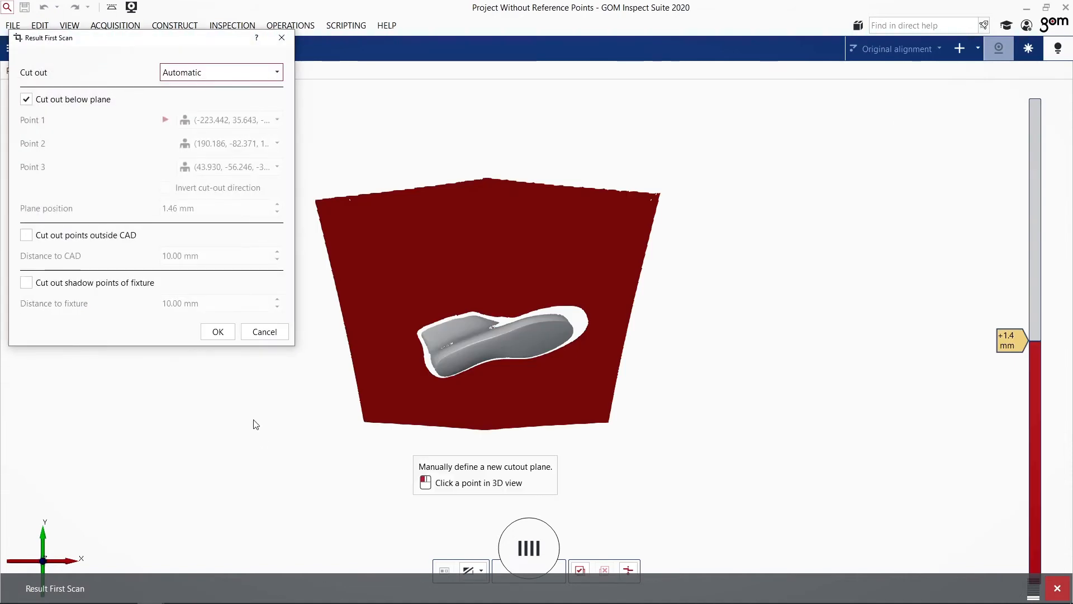
Confirm the Result First Scan dialog so points below the cut-out plane are removed
{"action": "left_click", "coordinate": [217, 332]}
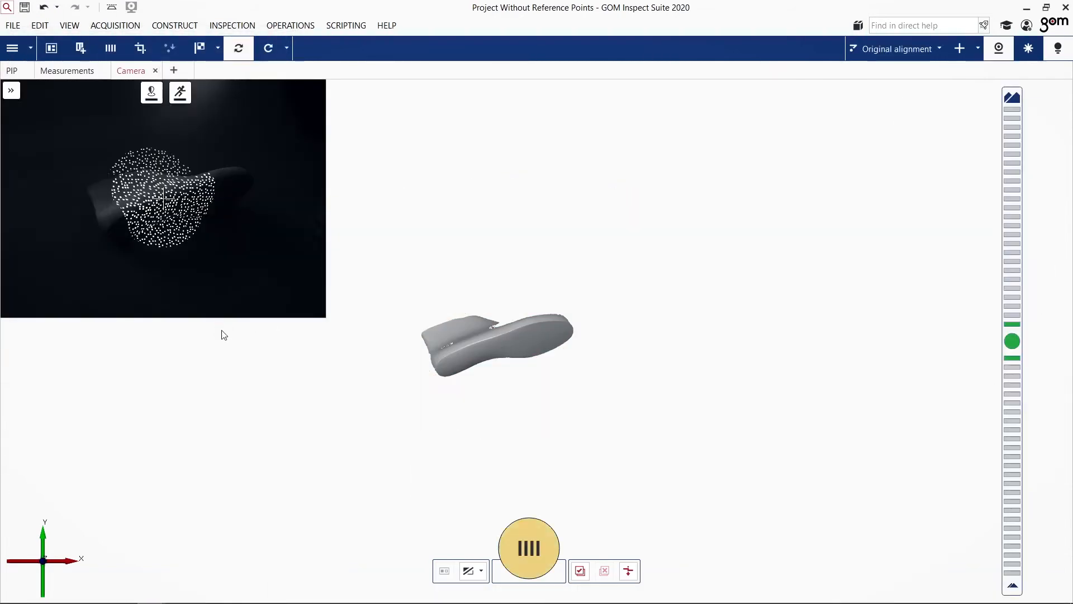
{"action": "left_click", "coordinate": [529, 548]}
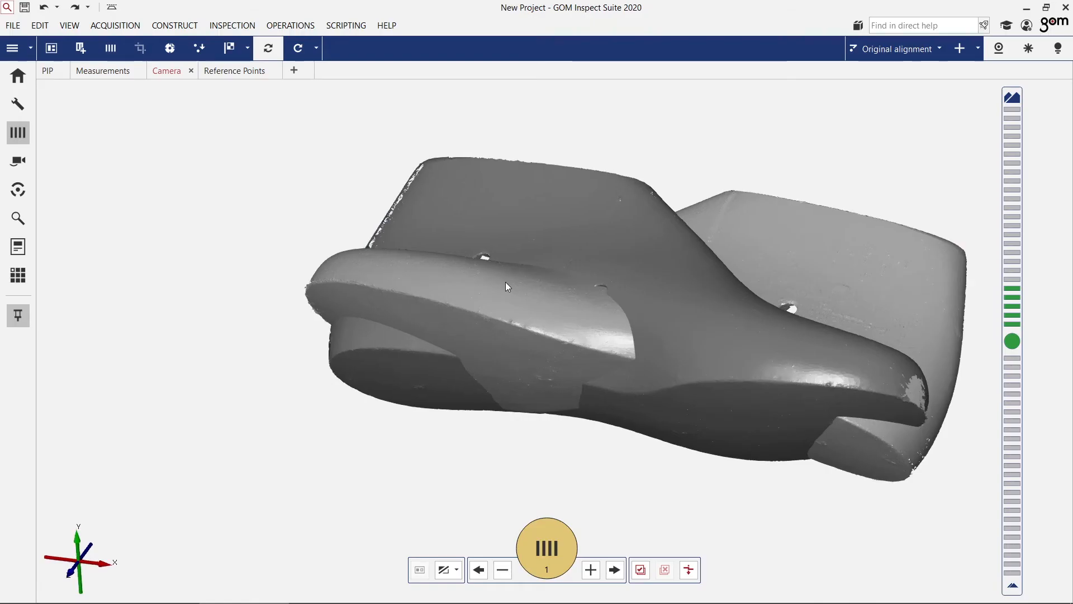
{"action": "mouse_move", "coordinate": [199, 48]}
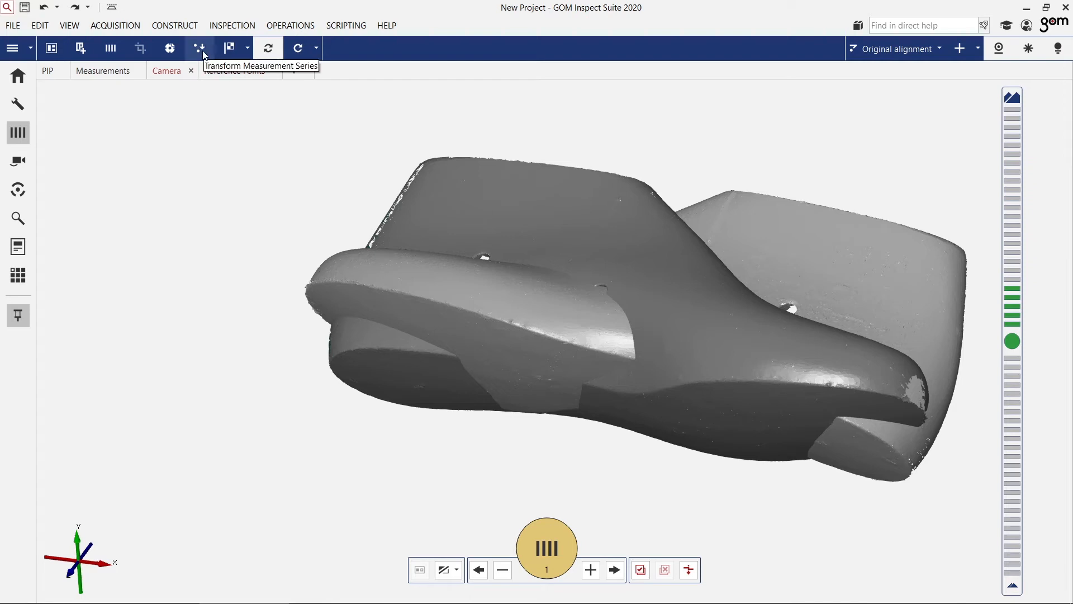
Start a measurement-series transformation onto Scan 1 using the Surface best-fit method
{"action": "left_click", "coordinate": [199, 48]}
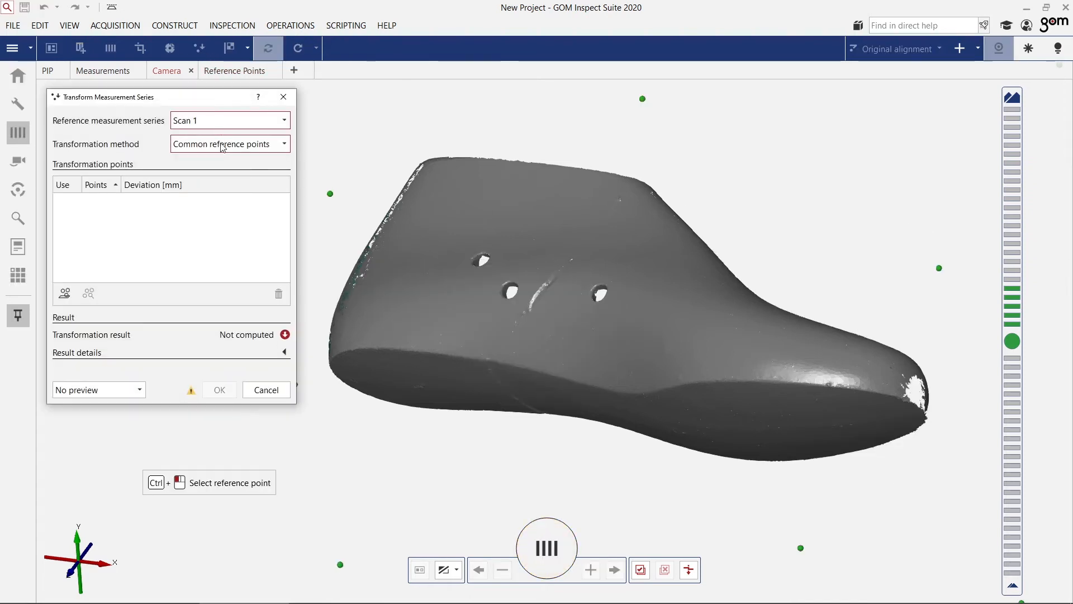
{"action": "left_click", "coordinate": [229, 143]}
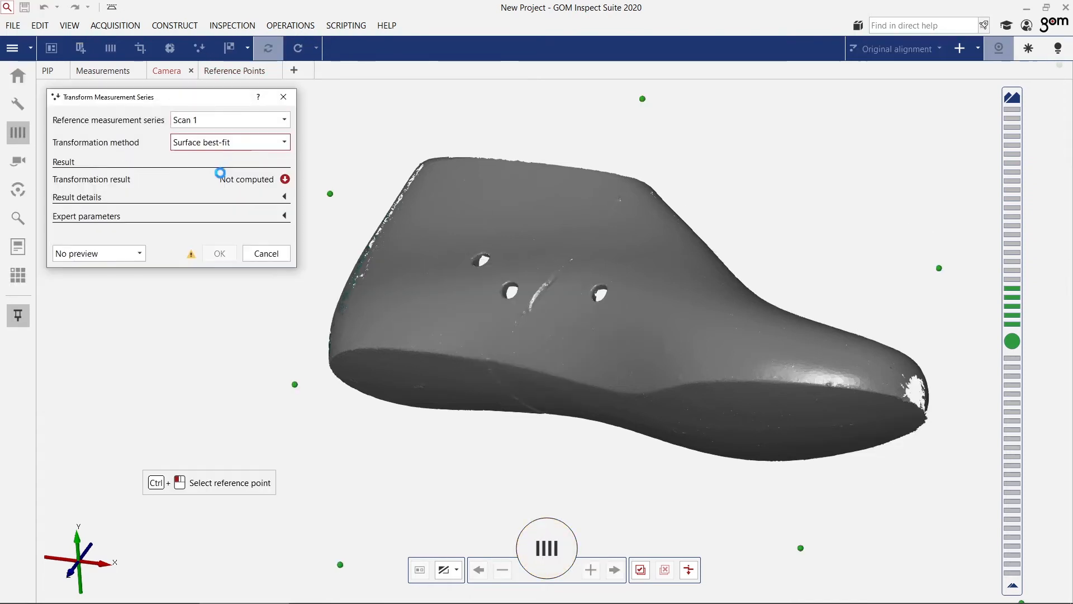